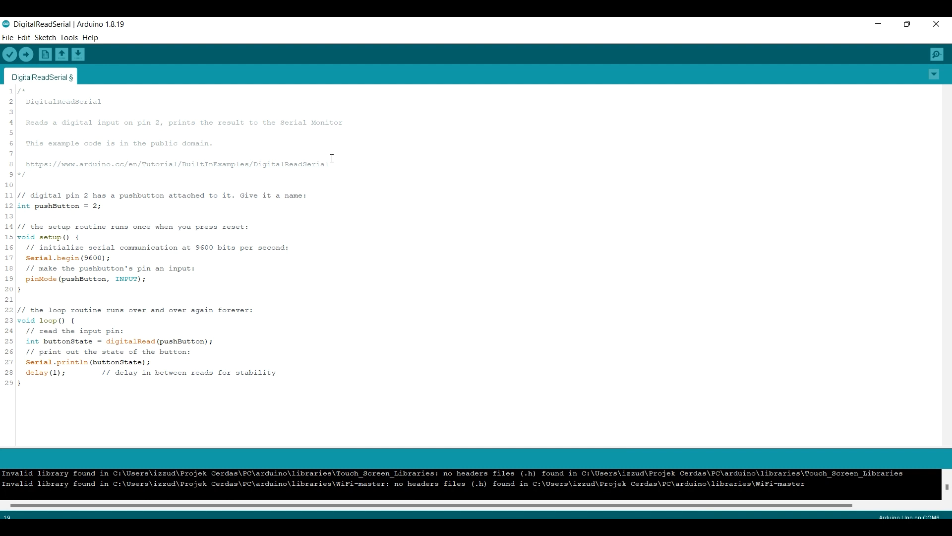
# Use photoElectric in pinMode and digitalRead, and store the reading in sensorState
pyautogui.click(103, 205)
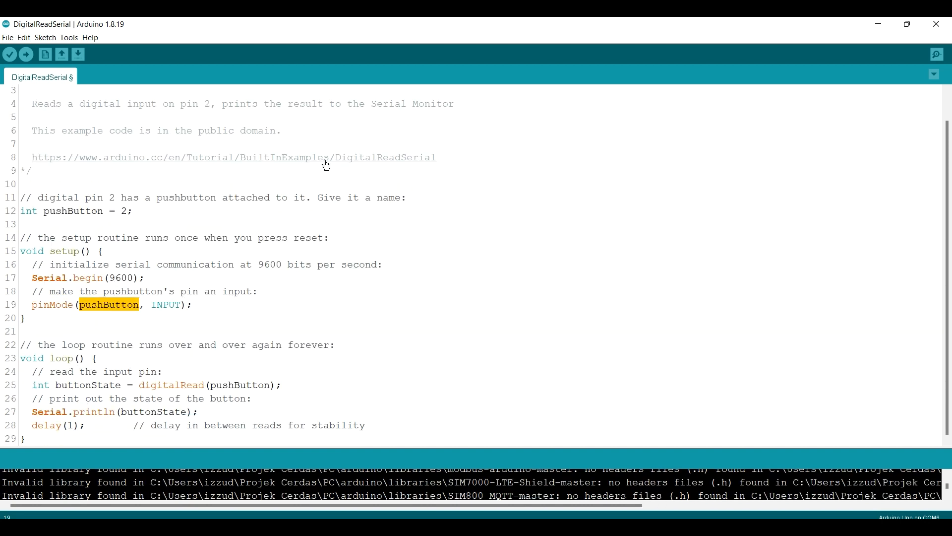
pyautogui.write('photoEl')
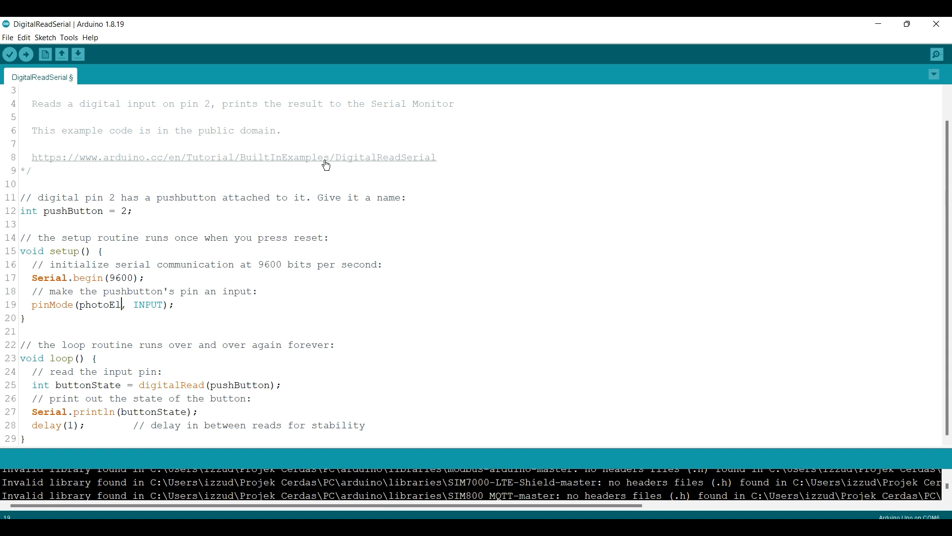
pyautogui.write('ectric')
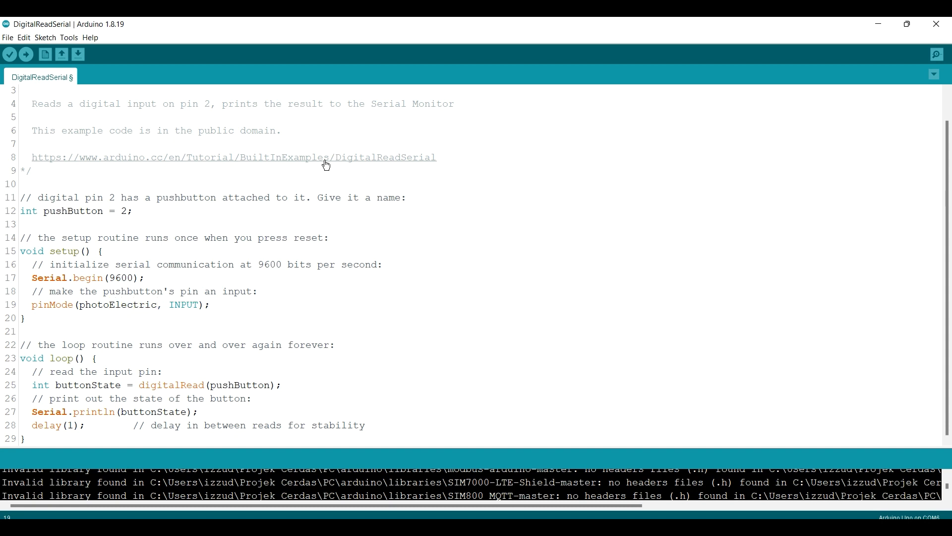
pyautogui.doubleClick(117, 304)
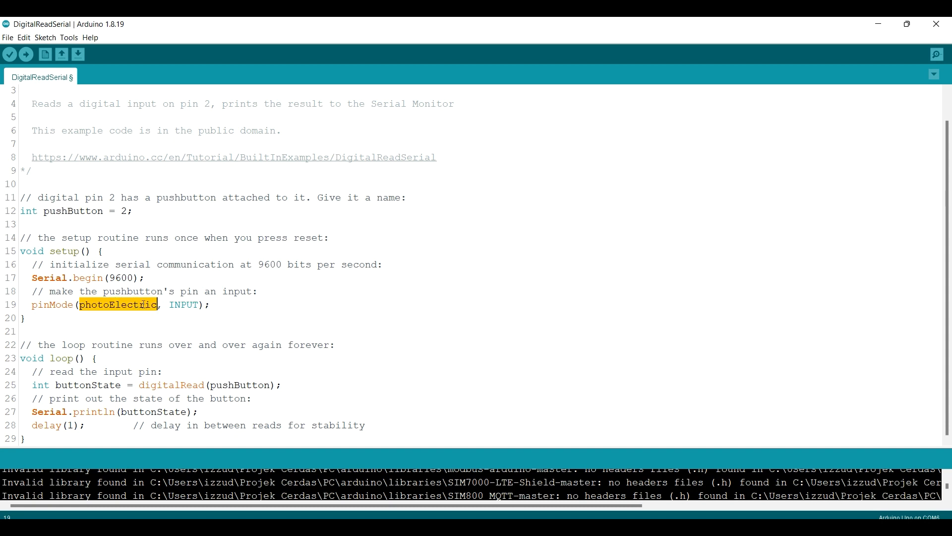
pyautogui.doubleClick(240, 385)
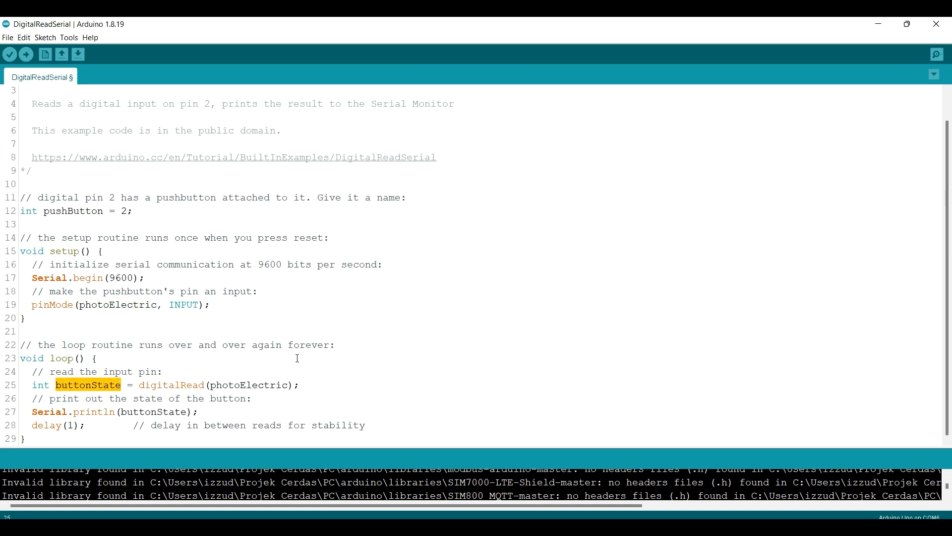
pyautogui.write('sensor')
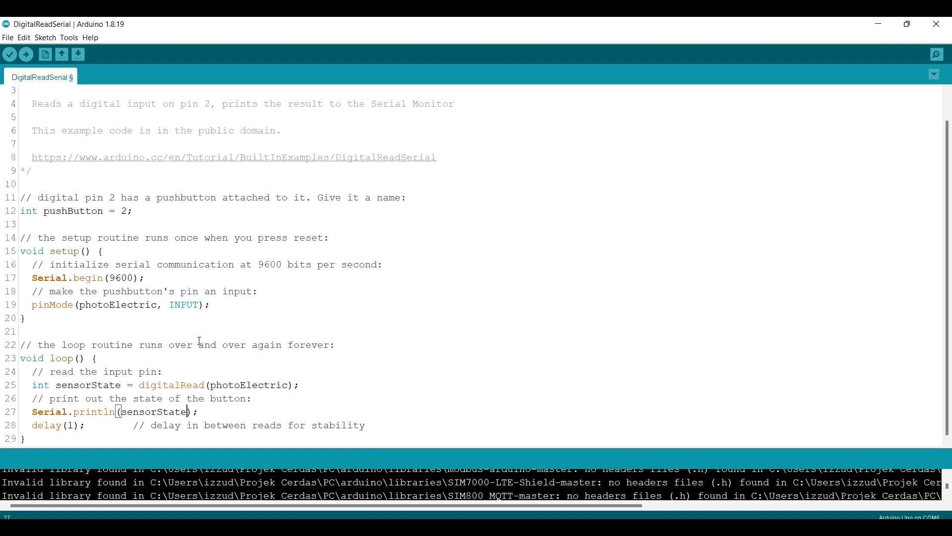
# Verify the sketch compiles and move to the pushButton declaration on line 12
pyautogui.click(9, 55)
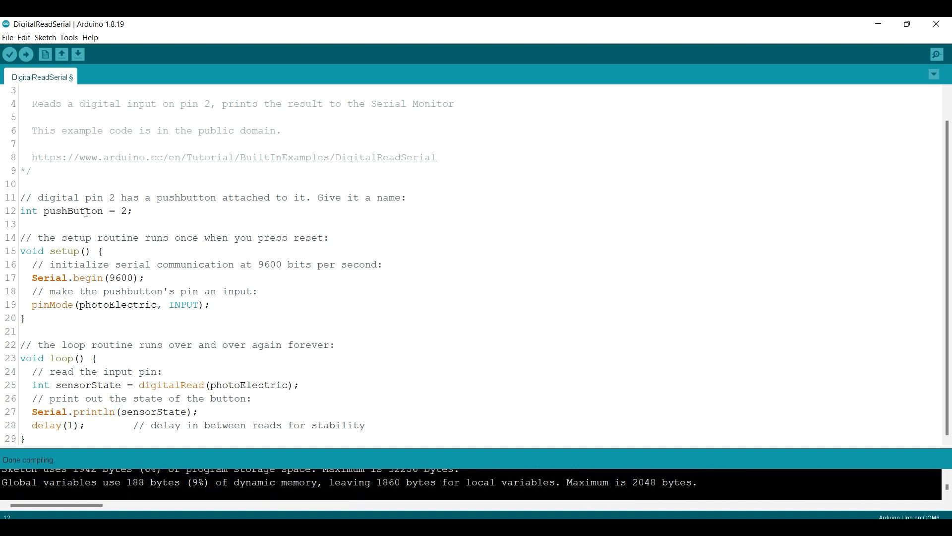
pyautogui.click(26, 54)
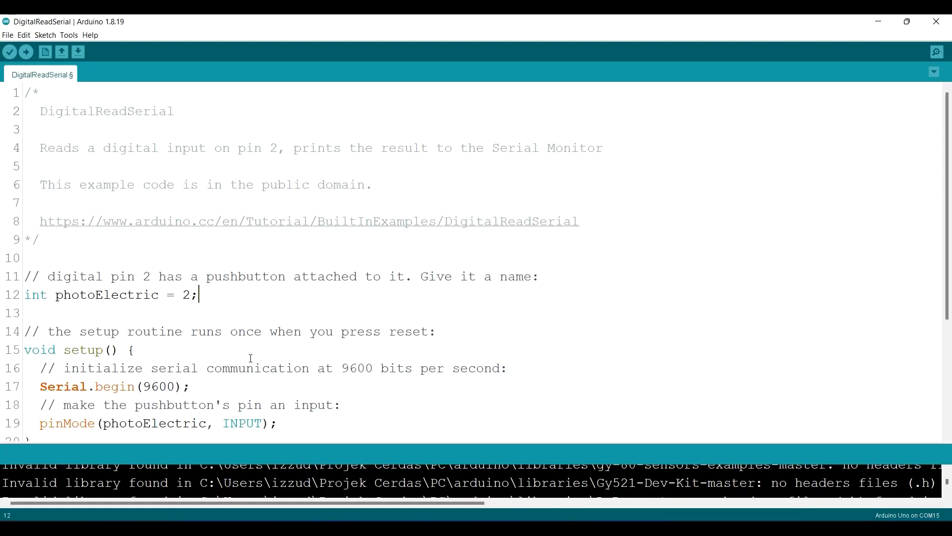
pyautogui.moveTo(202, 315)
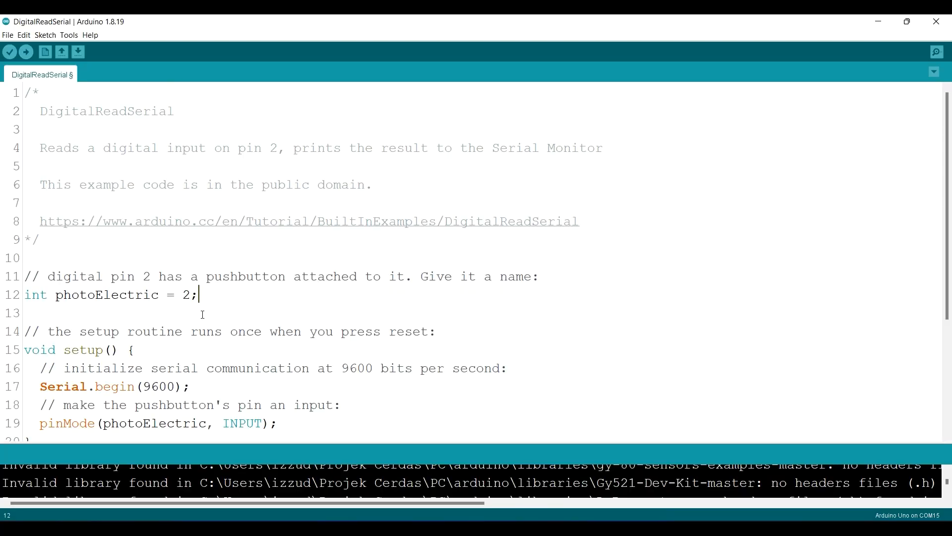
# Change the photoElectric pin from 2 to D2 for the NodeMCU board
pyautogui.write('D')
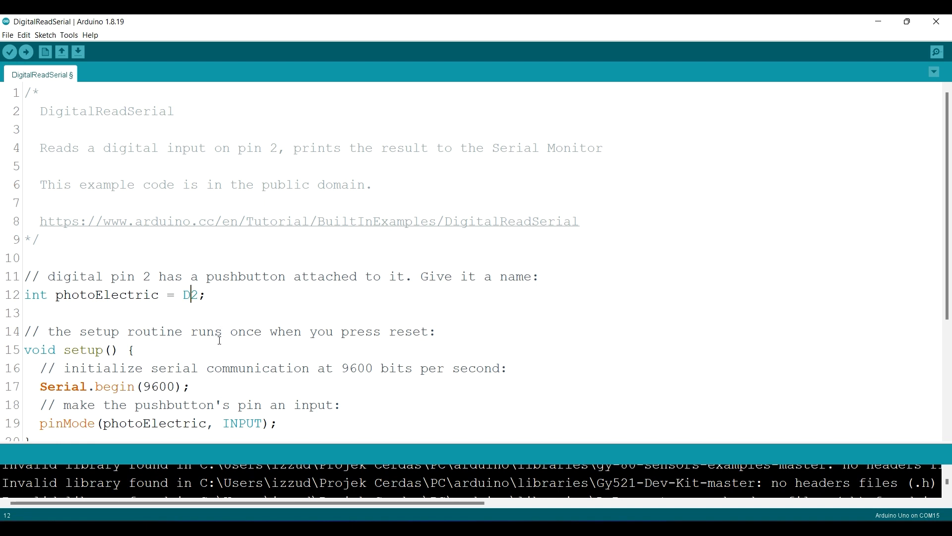